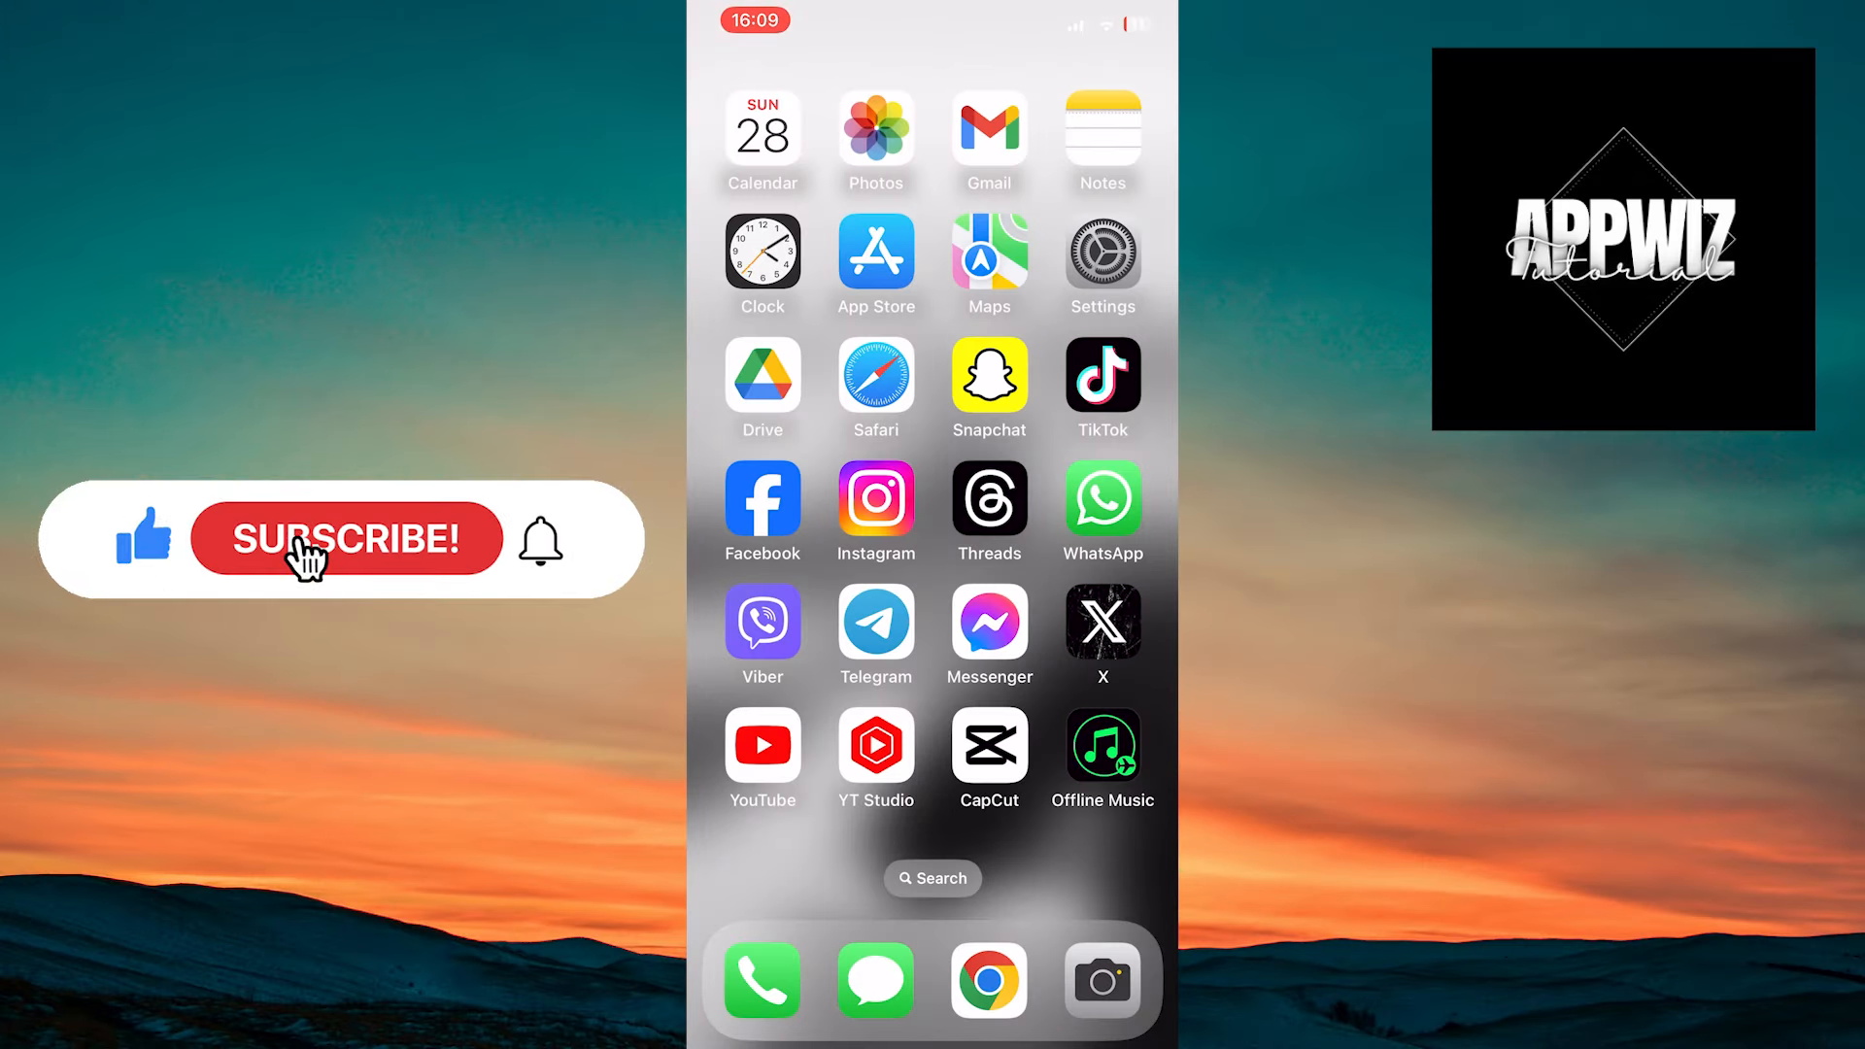
# Step: Launch Settings from the Home Screen and scroll past the connectivity options
pyautogui.click(345, 541)
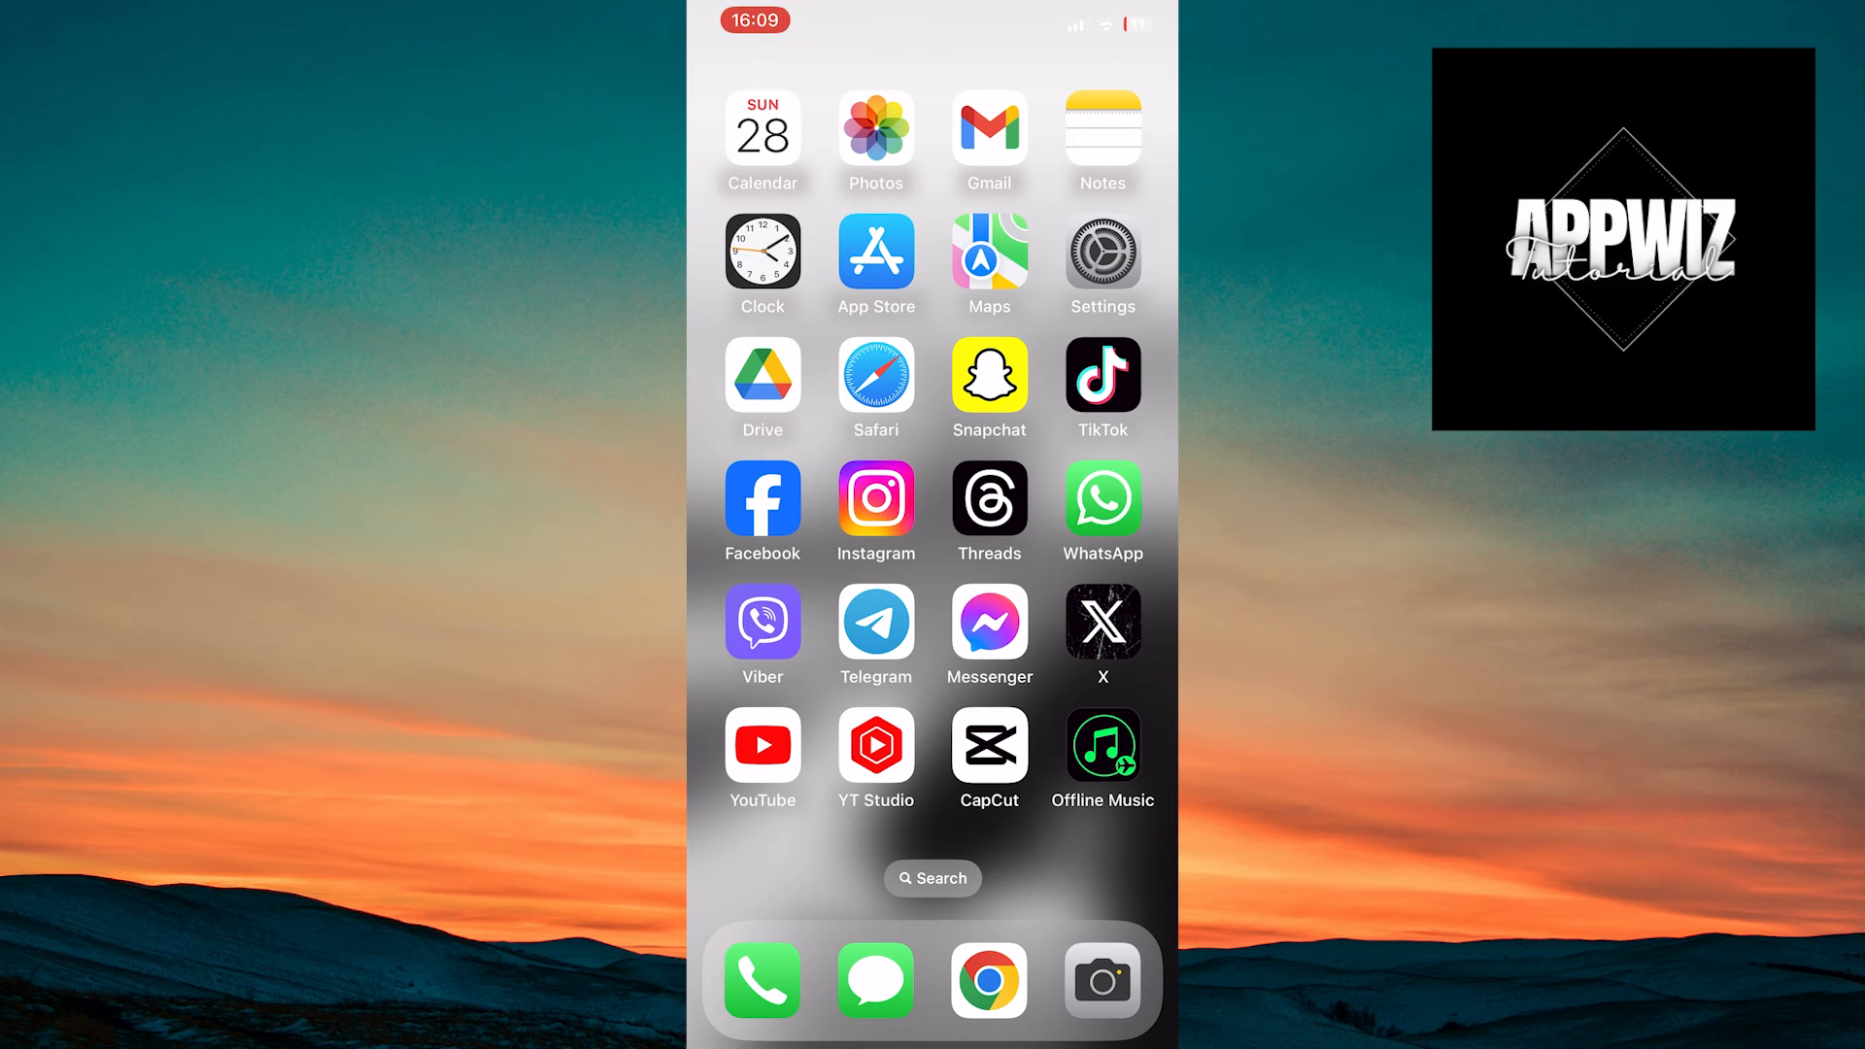
pyautogui.click(1103, 255)
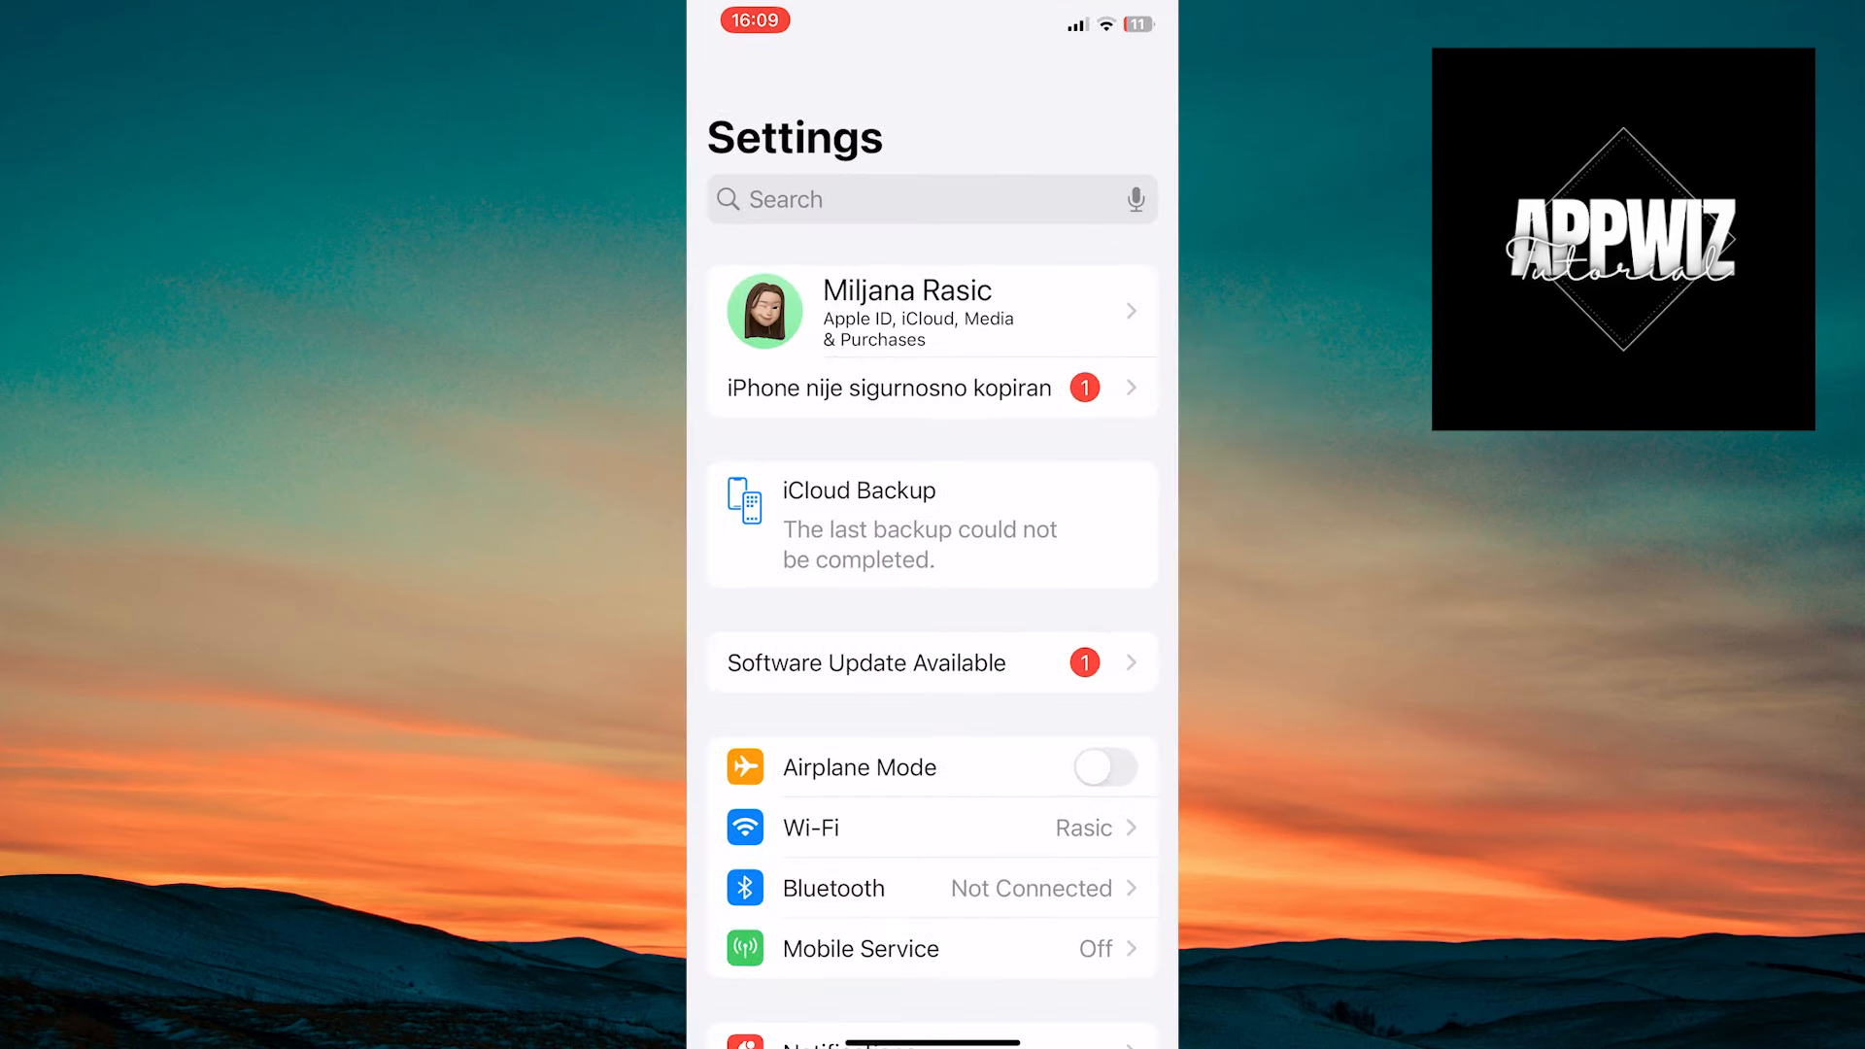
pyautogui.scroll(-3)
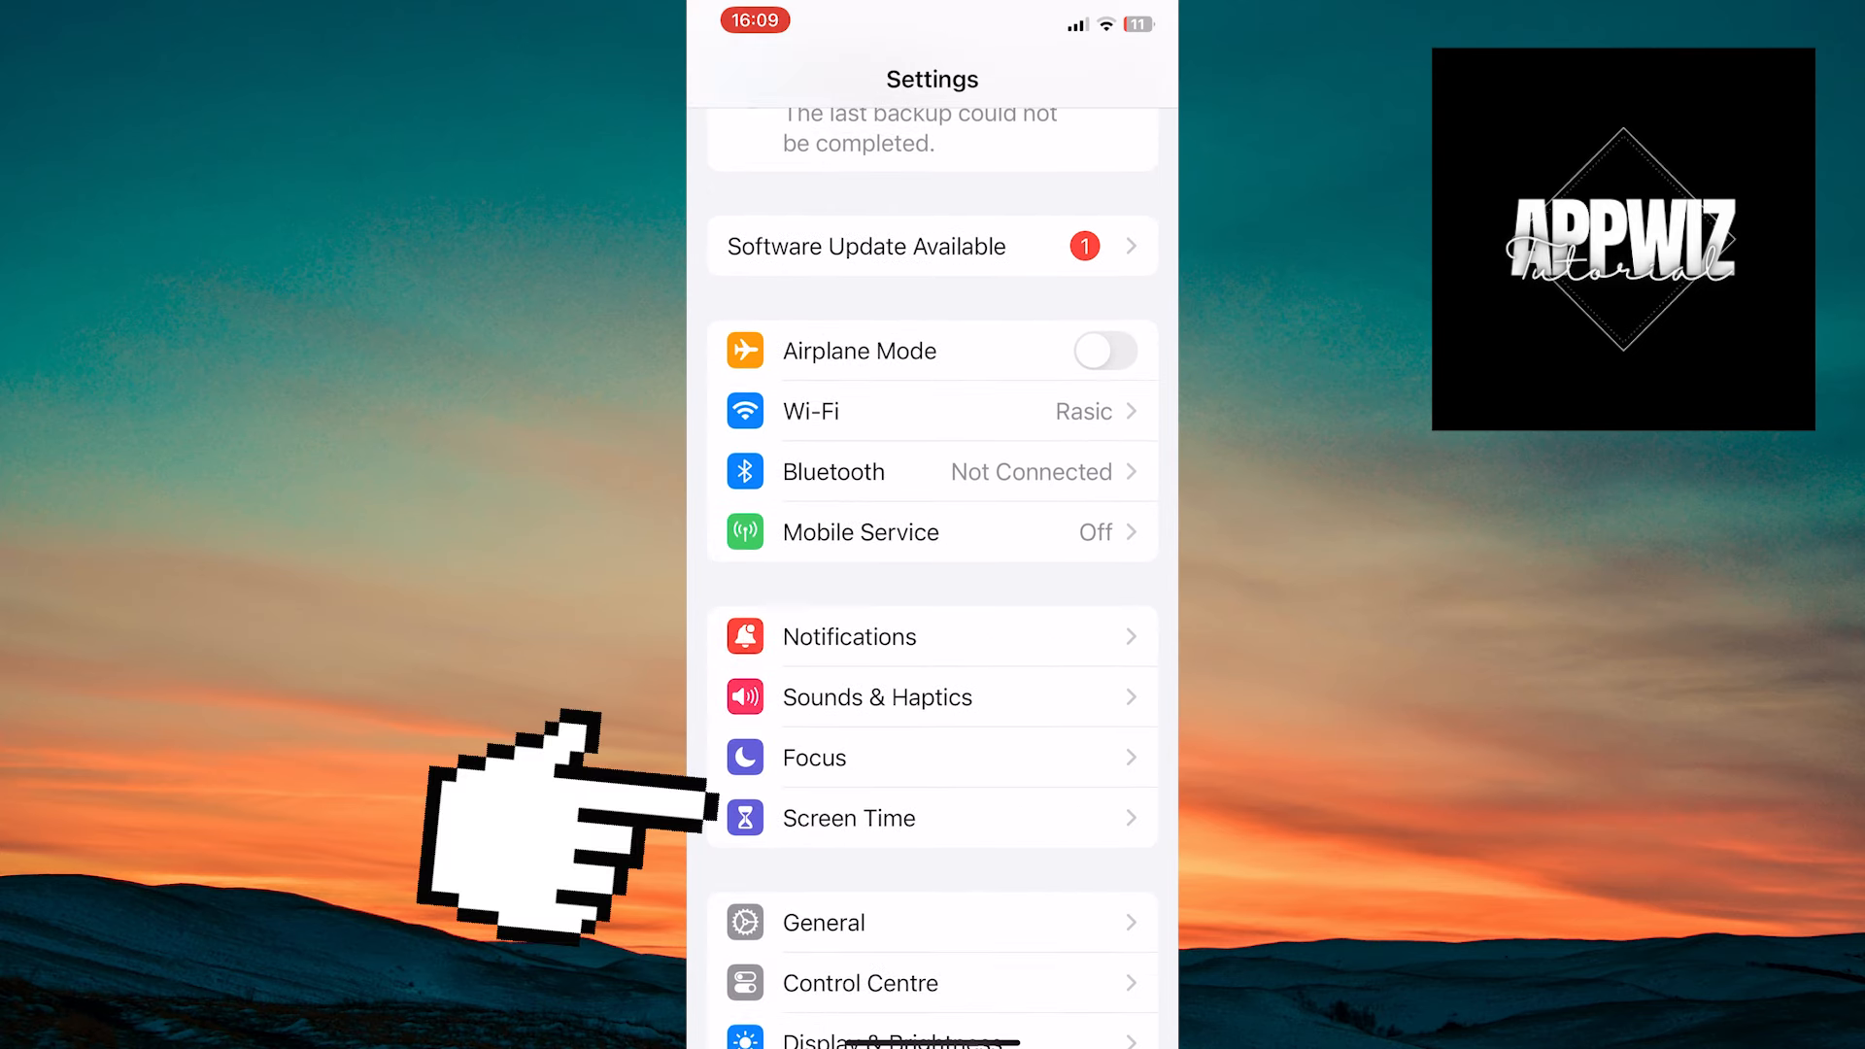
# Step: Go into Screen Time and reach its Content & Privacy Restrictions page
pyautogui.click(849, 819)
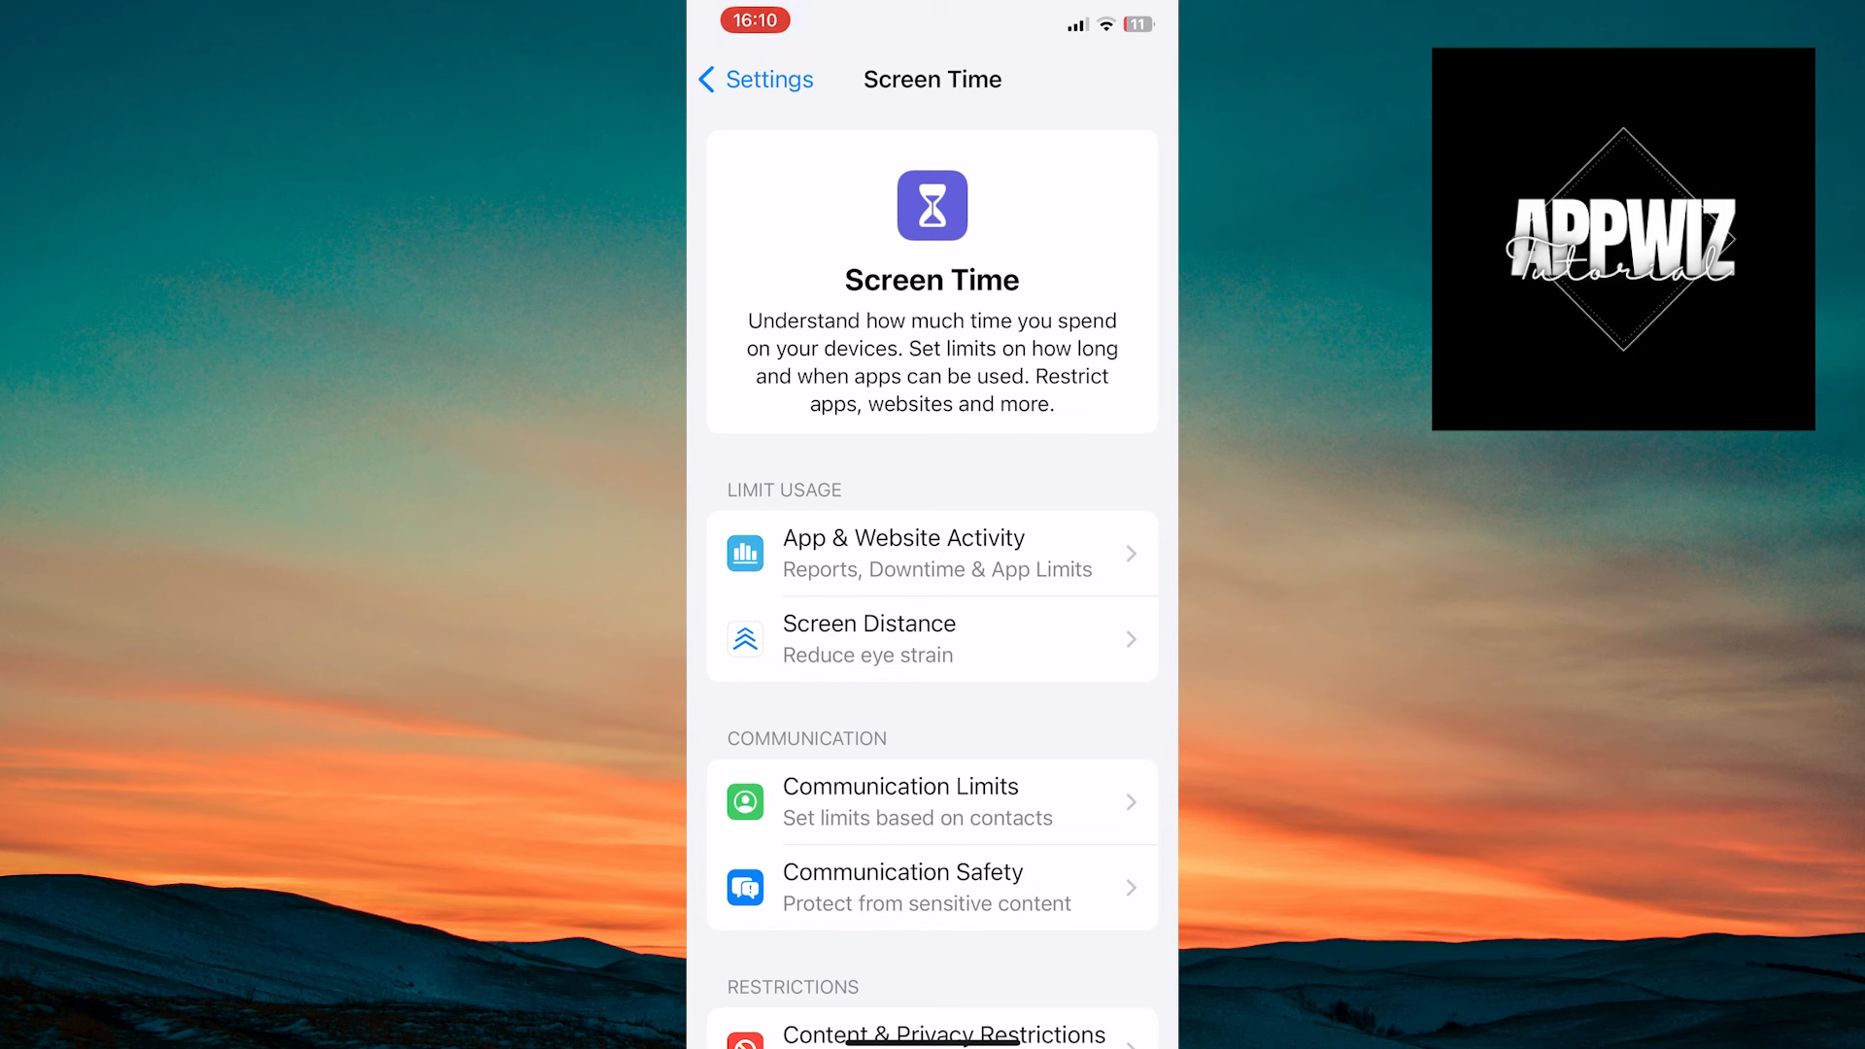
pyautogui.scroll(-3)
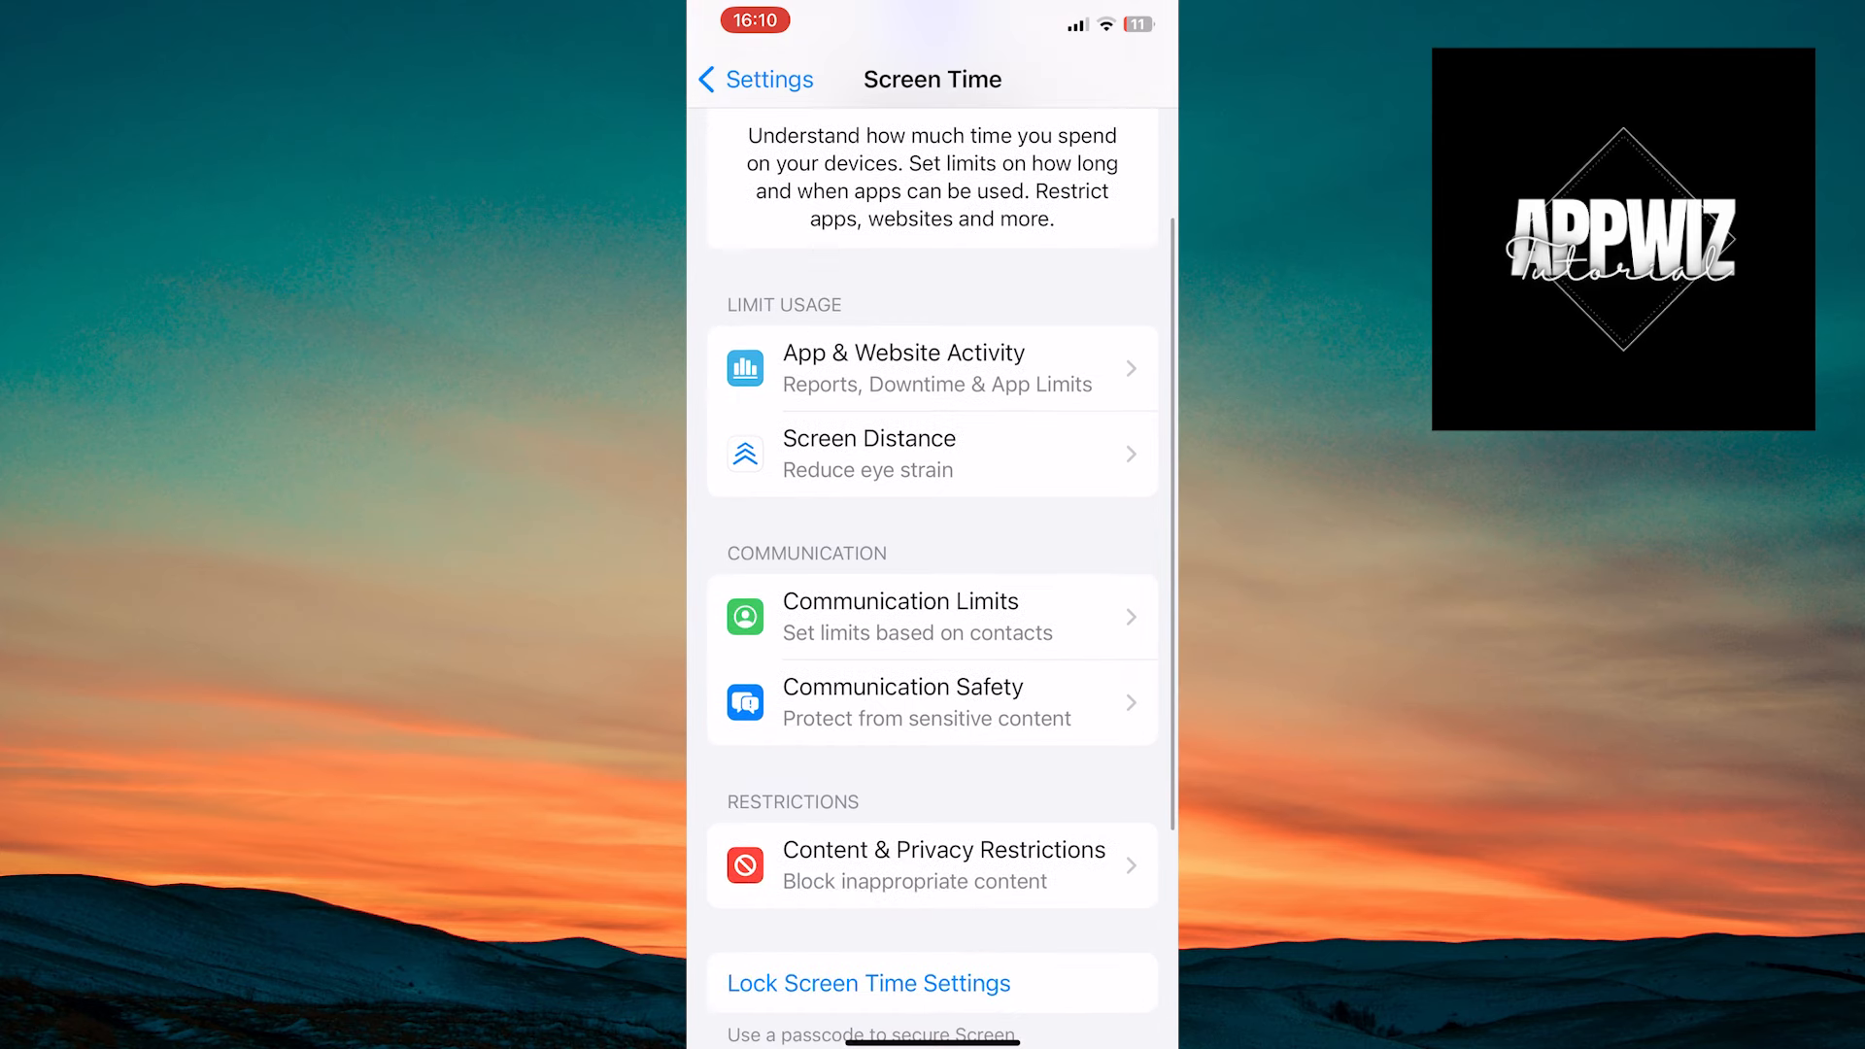
pyautogui.scroll(-3)
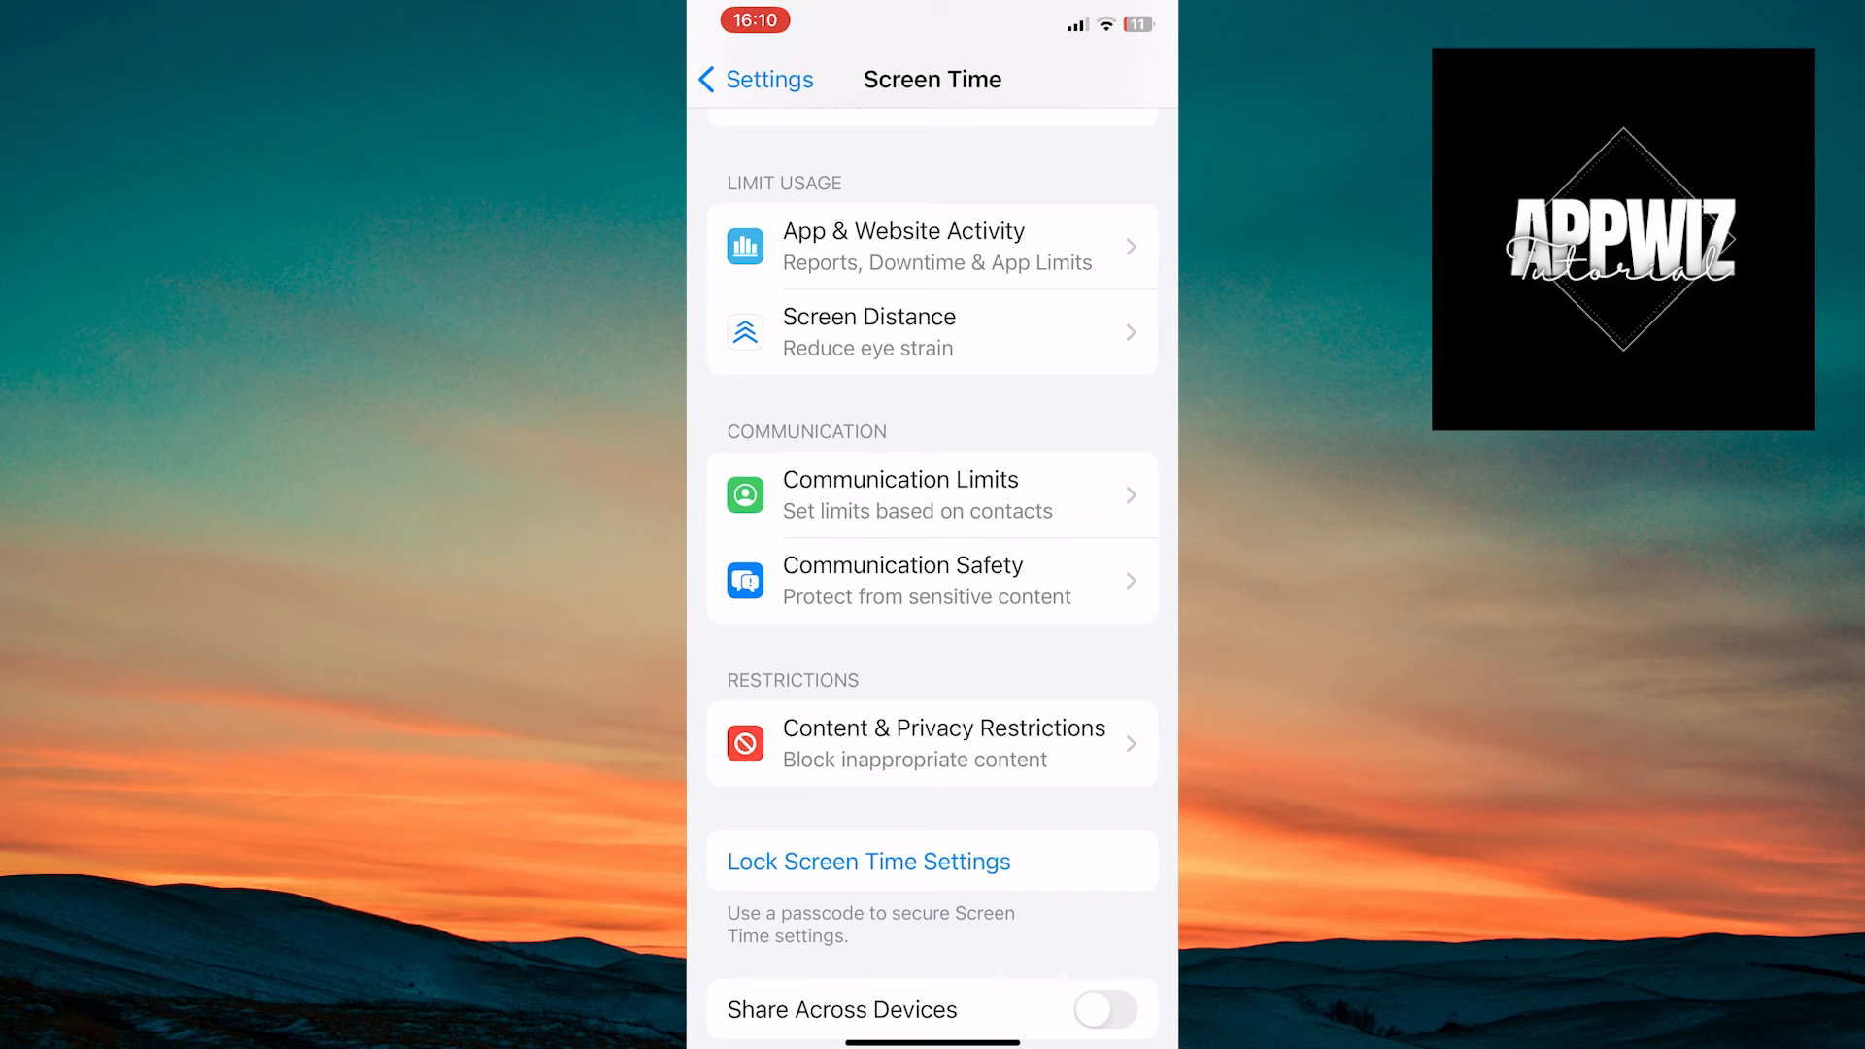
pyautogui.click(932, 743)
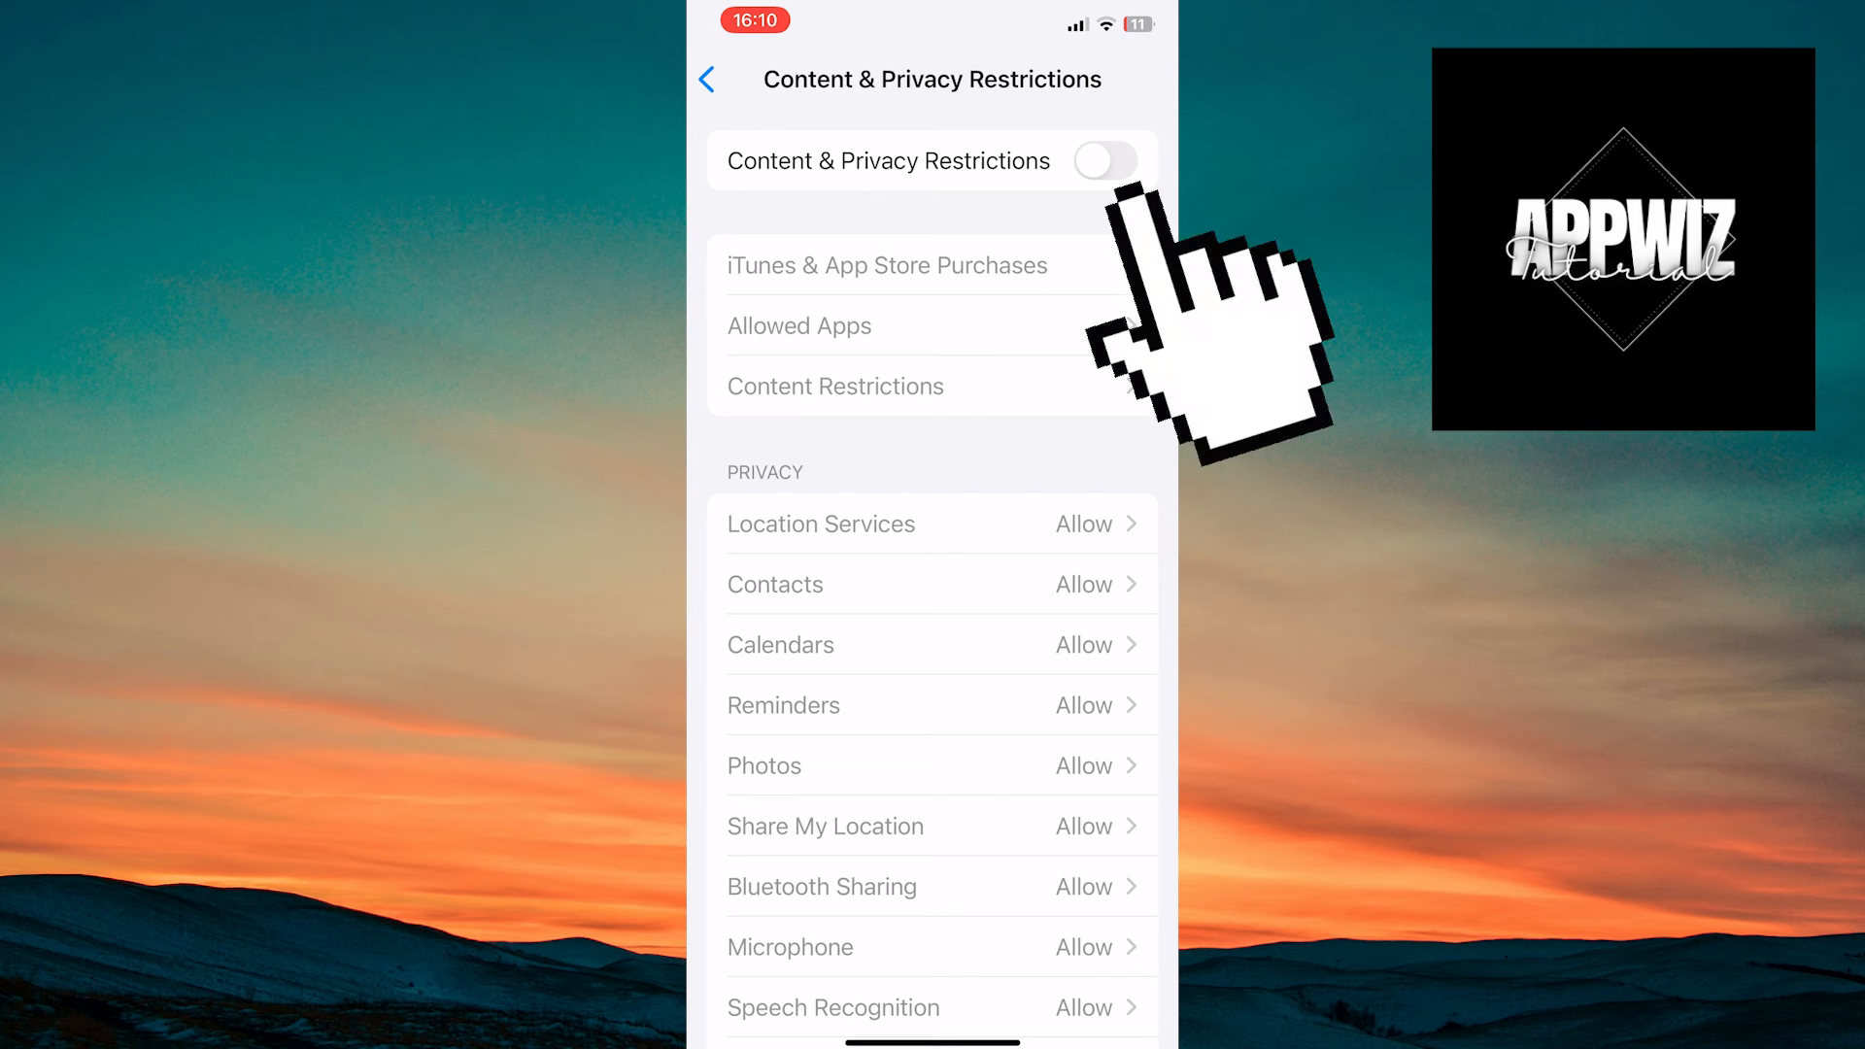
# Step: Switch on the Content & Privacy Restrictions master toggle and scroll to Allow Changes
pyautogui.click(1107, 162)
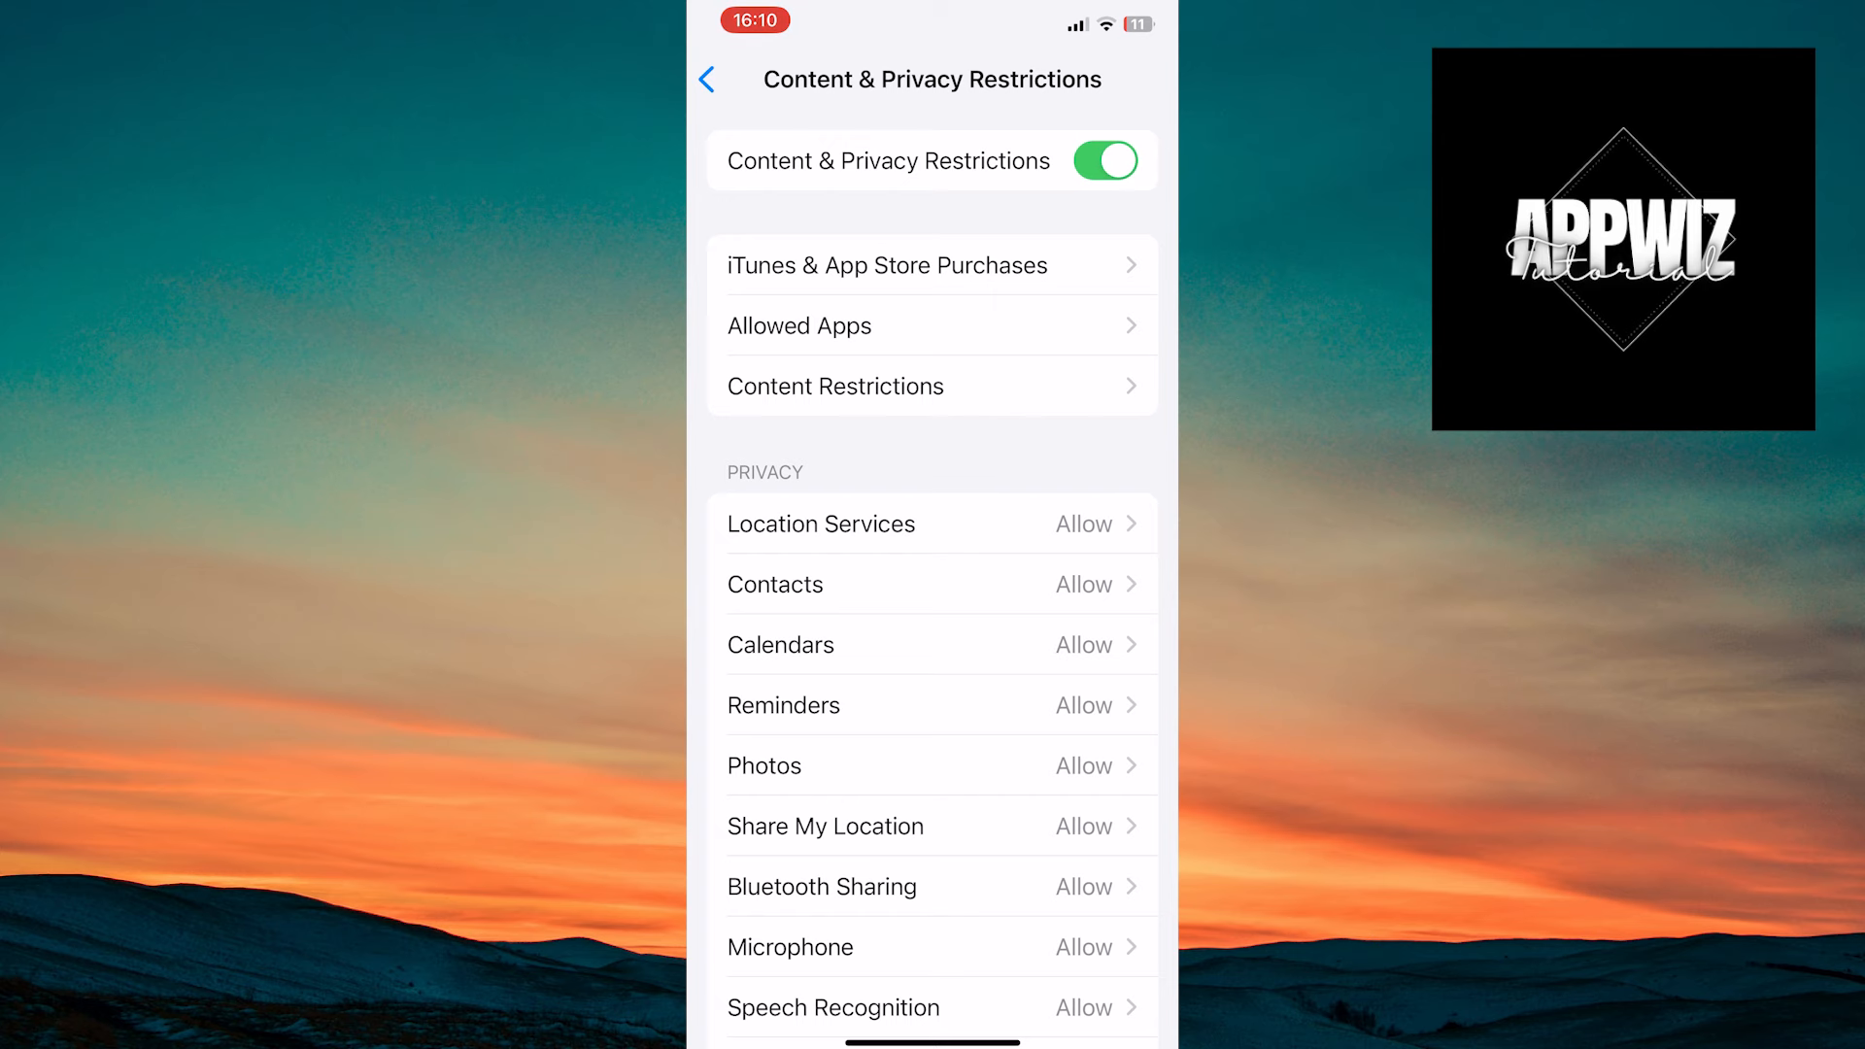
pyautogui.scroll(-3)
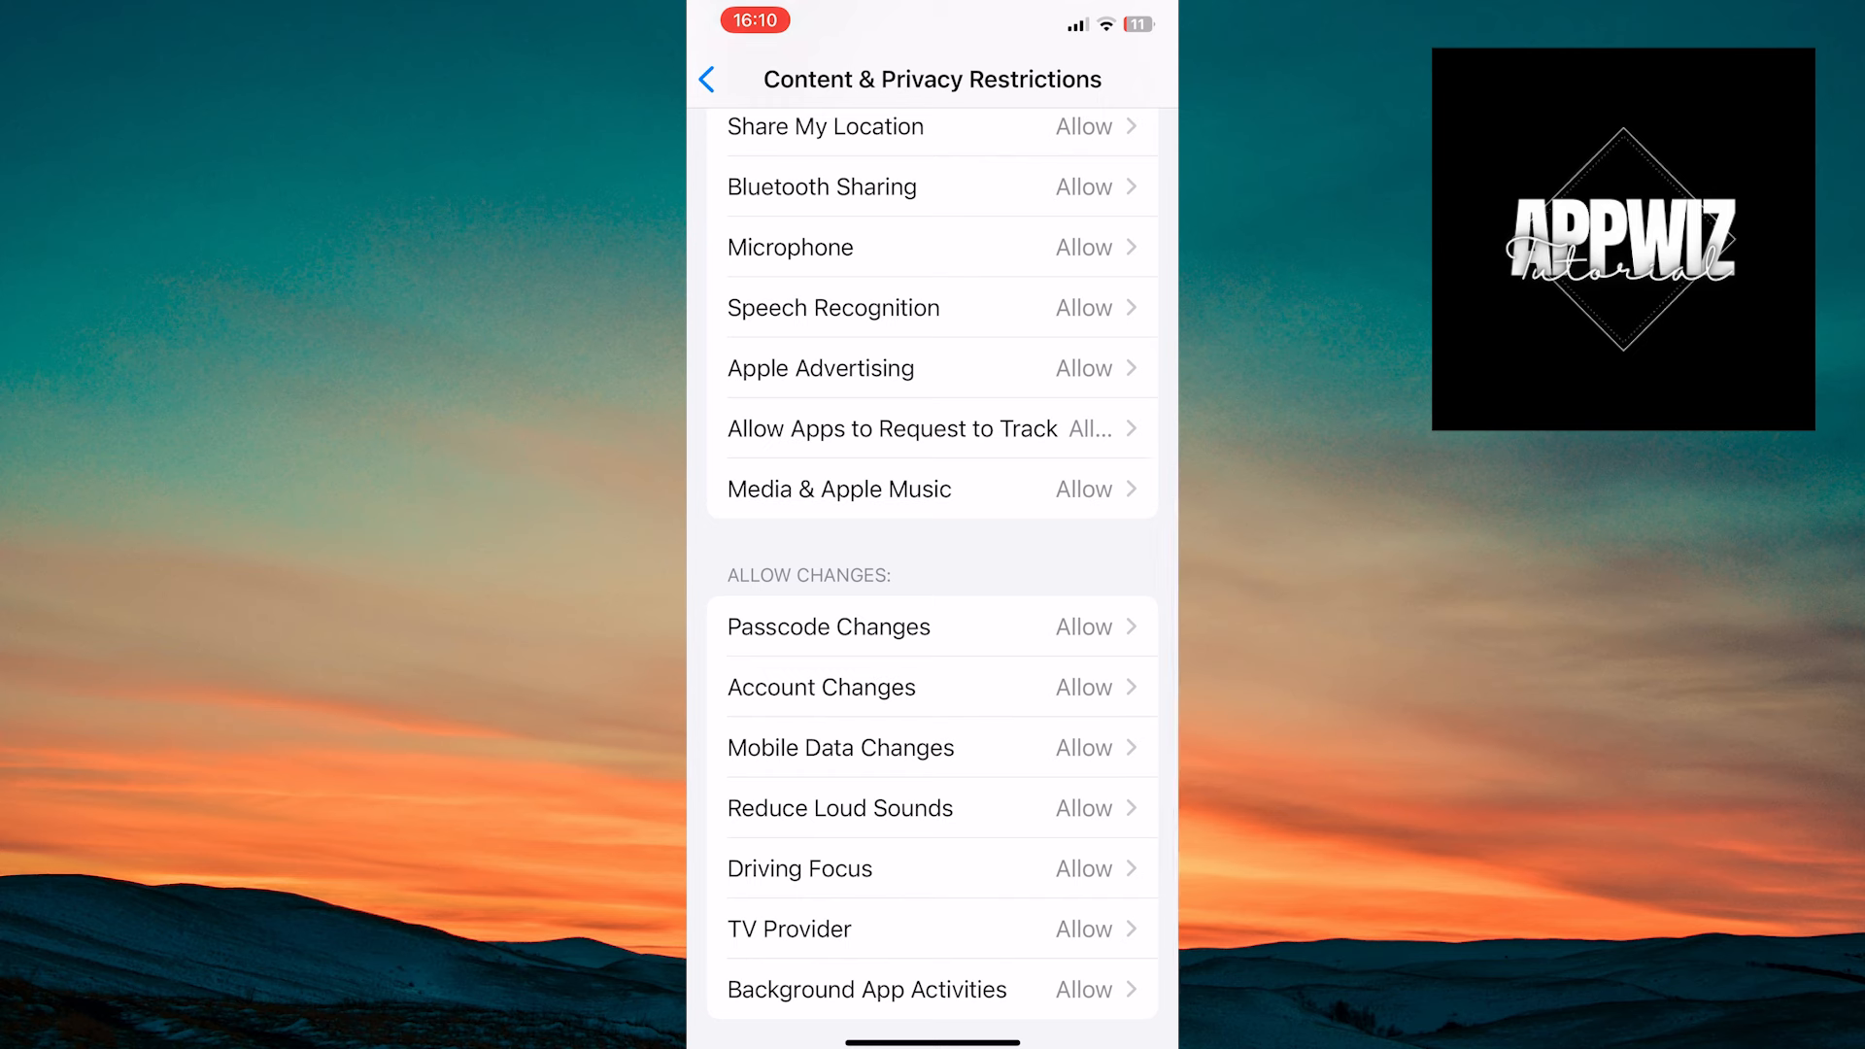
# Step: Open the Account Changes option showing Allow and Don't Allow
pyautogui.click(822, 687)
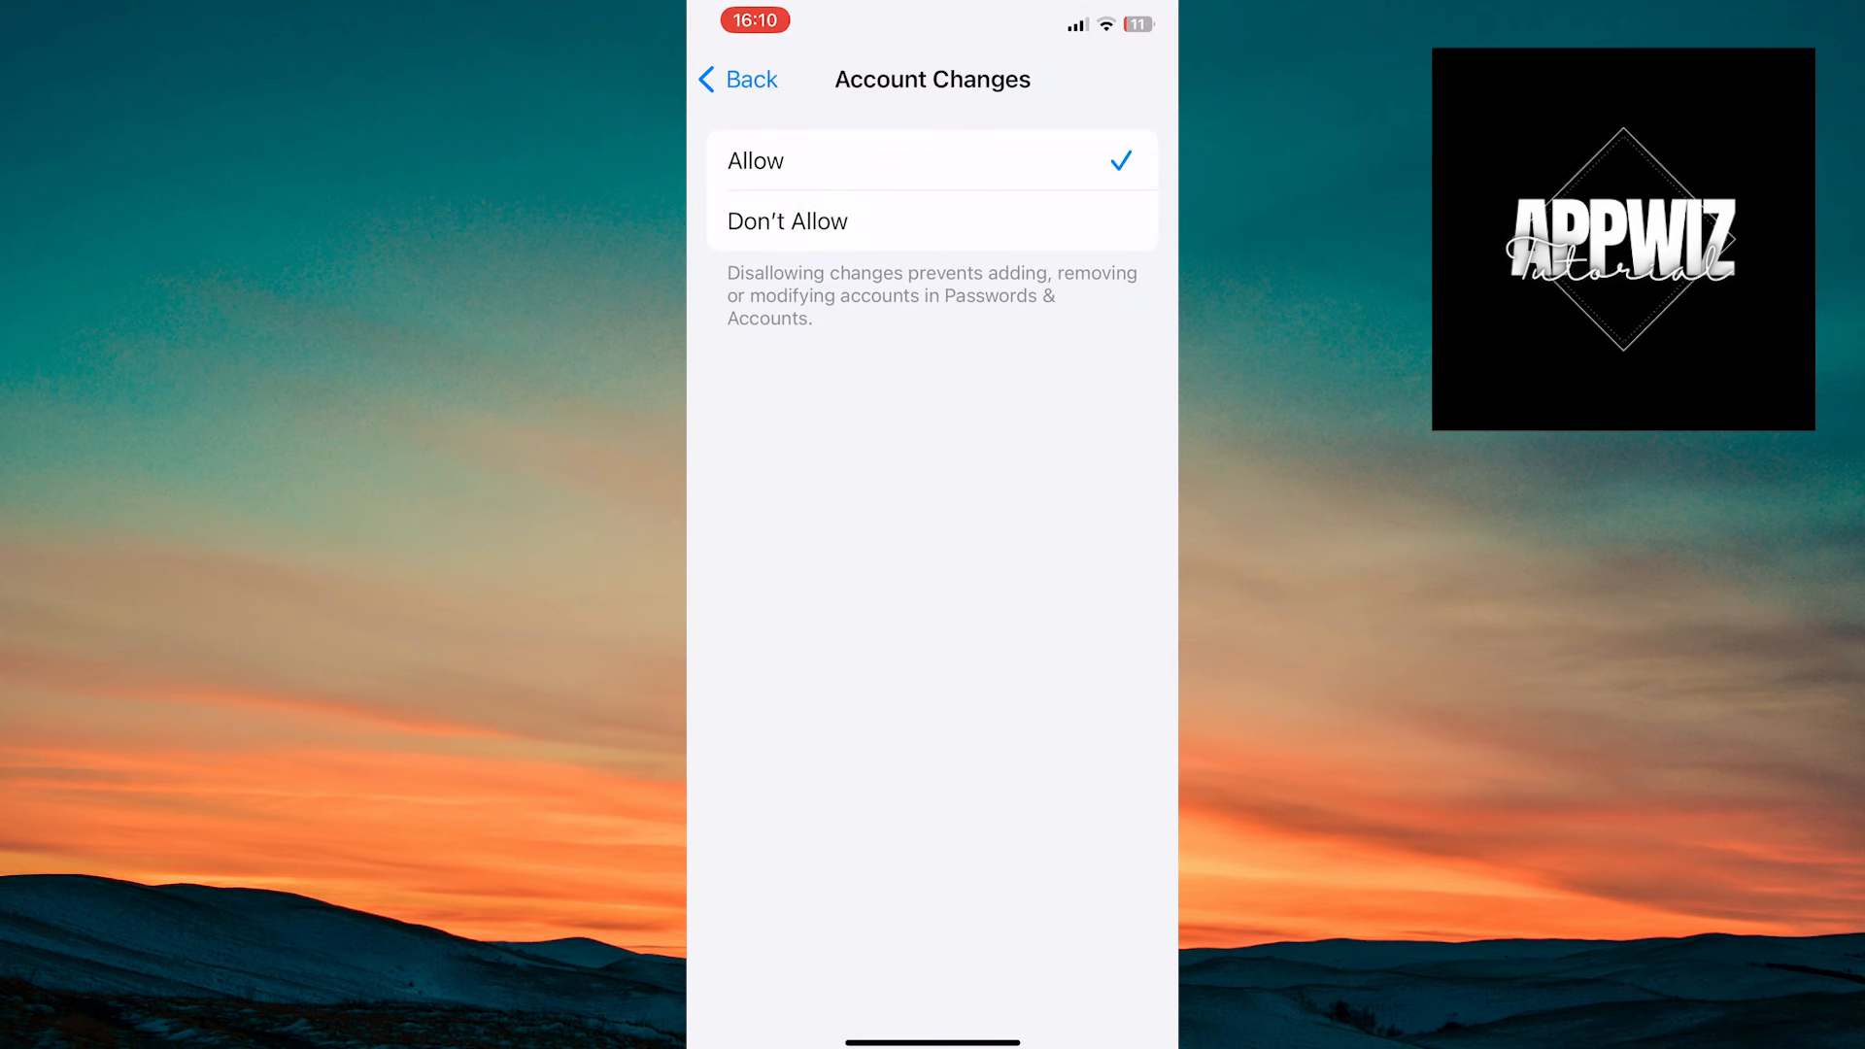
pyautogui.moveTo(701, 219)
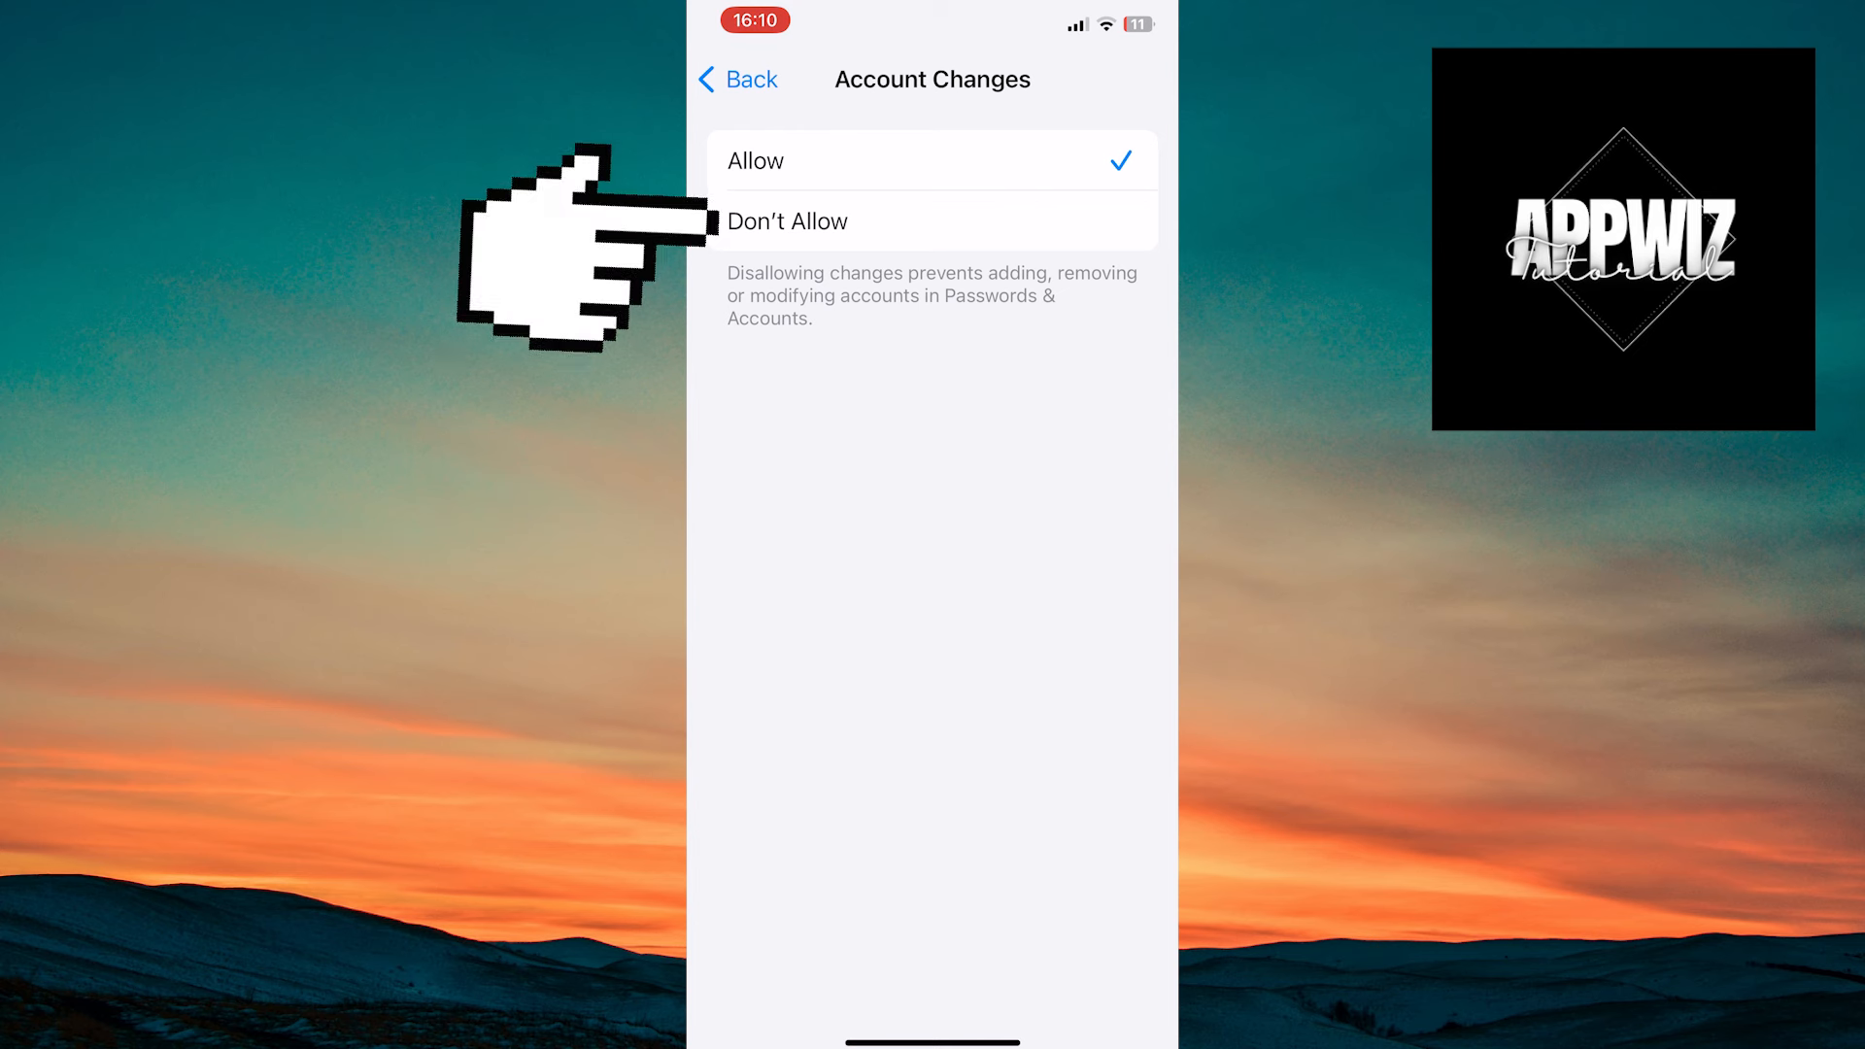